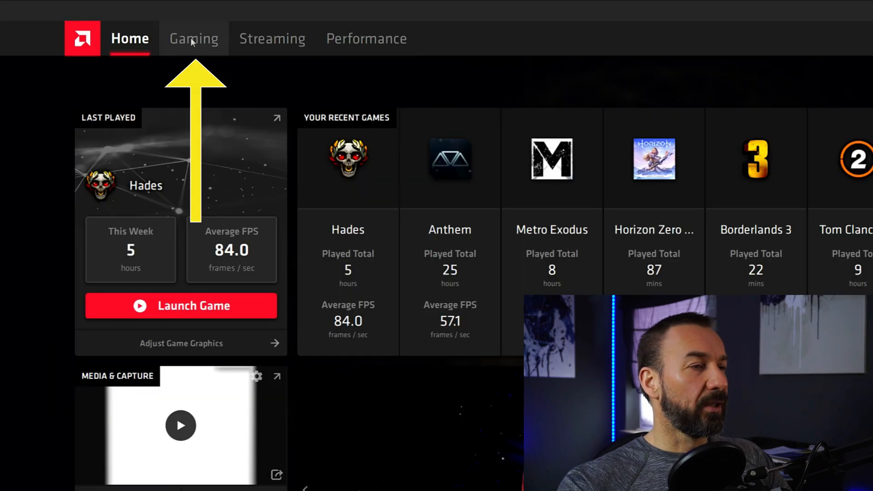
- Reach the Global Display settings for Display 1 from the Gaming section
left_click(193, 38)
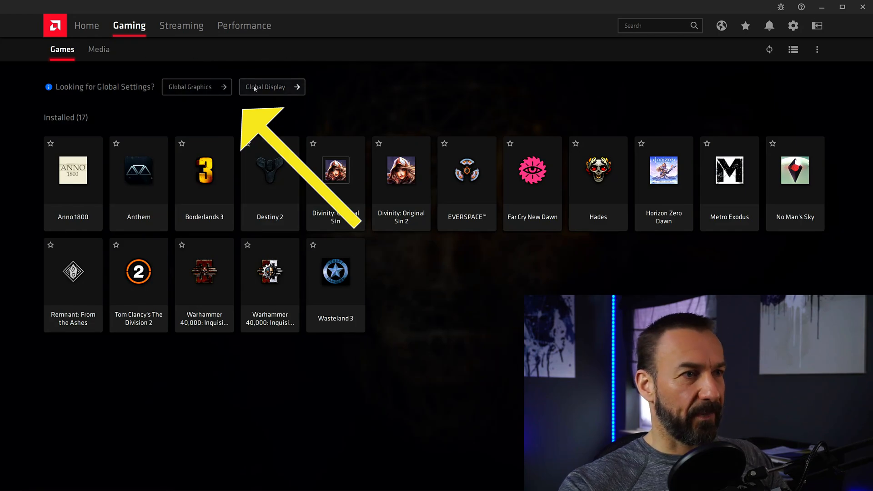
left_click(272, 88)
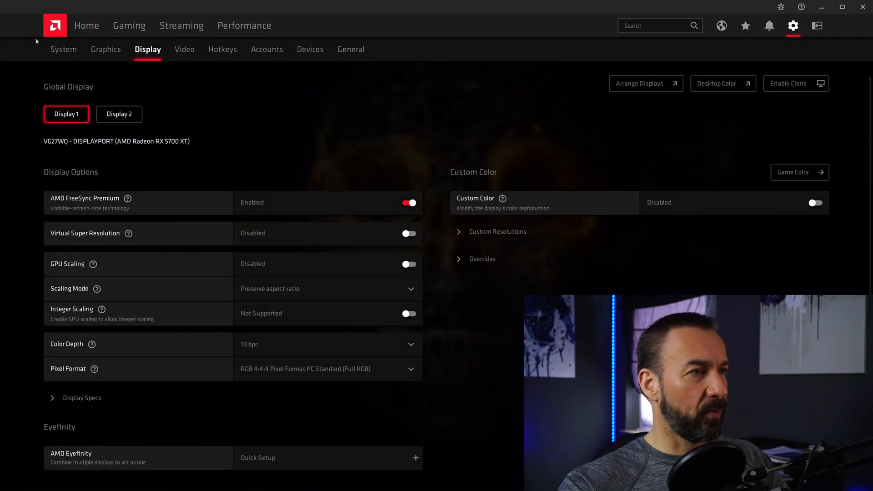
mouse_move(11, 72)
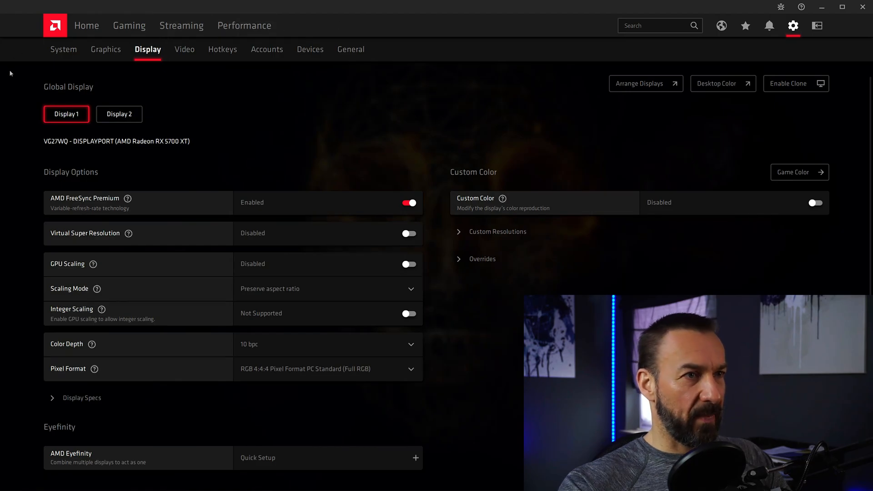
- Review the General media settings and check the available video capture devices
left_click(350, 49)
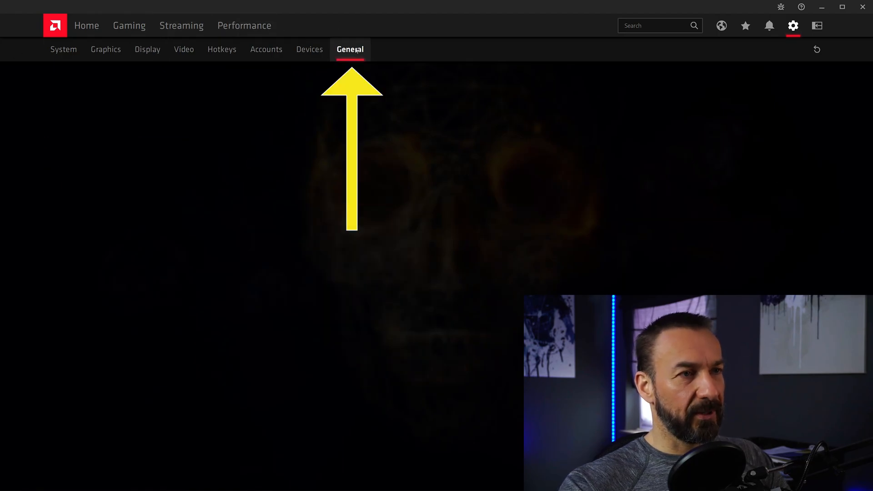
left_click(349, 49)
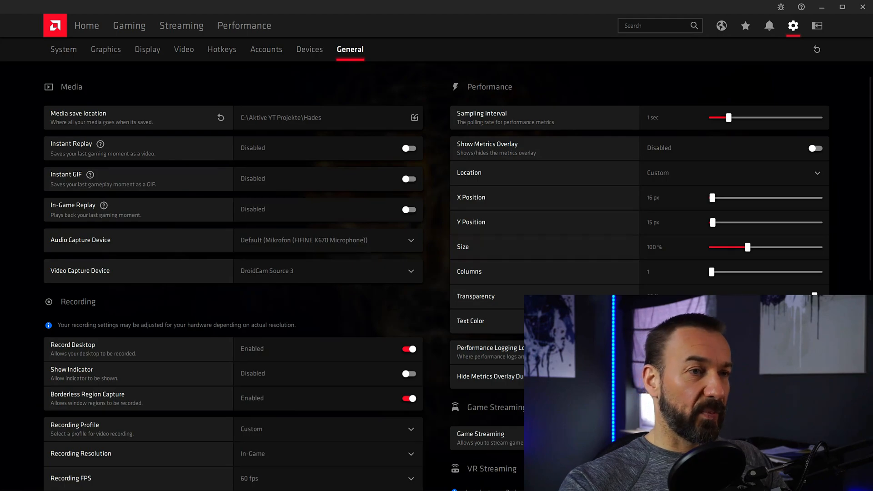
scroll("down", 3)
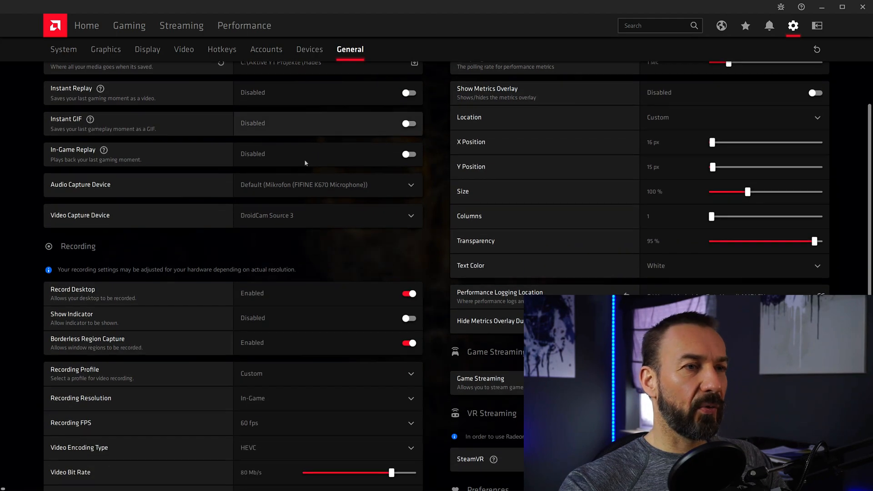
mouse_move(321, 138)
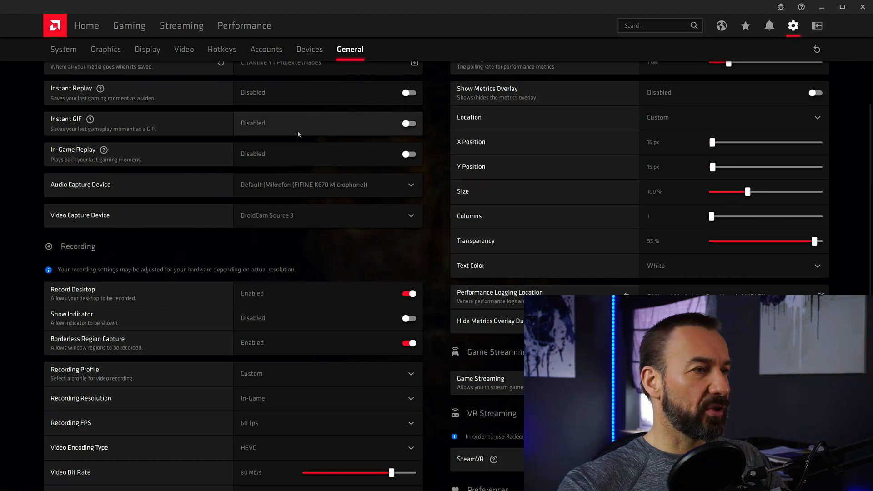
scroll("down", 3)
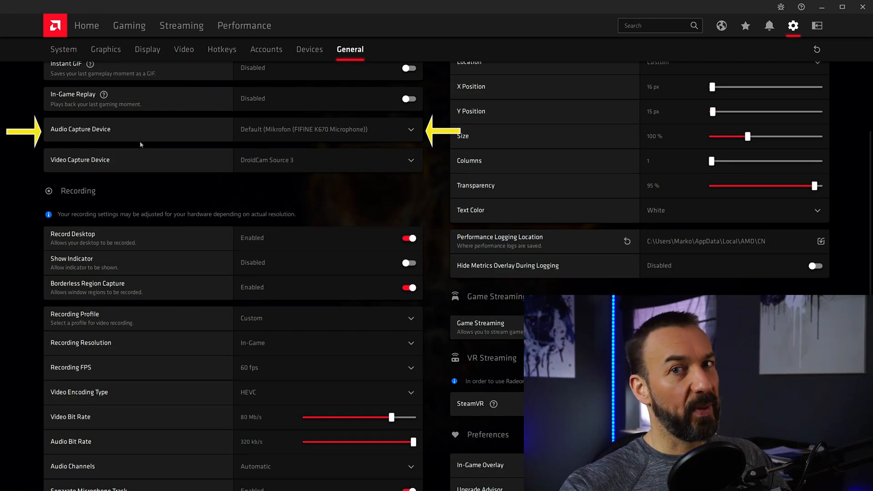
mouse_move(414, 154)
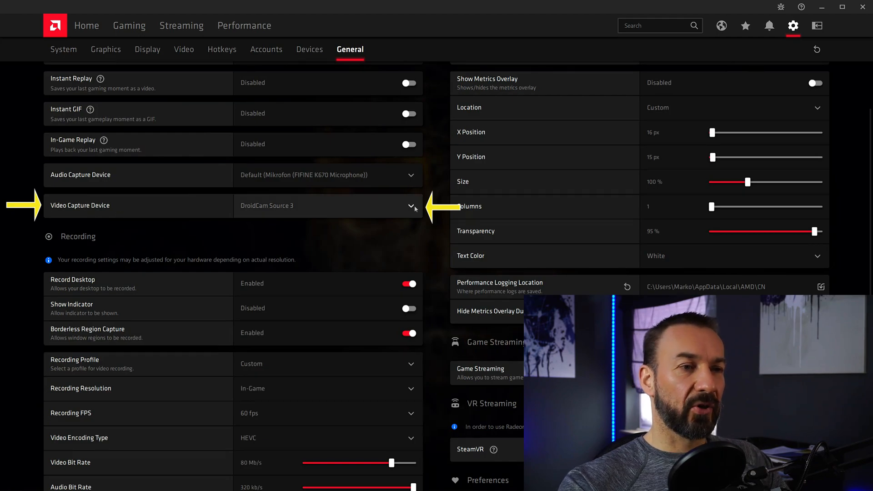
left_click(327, 205)
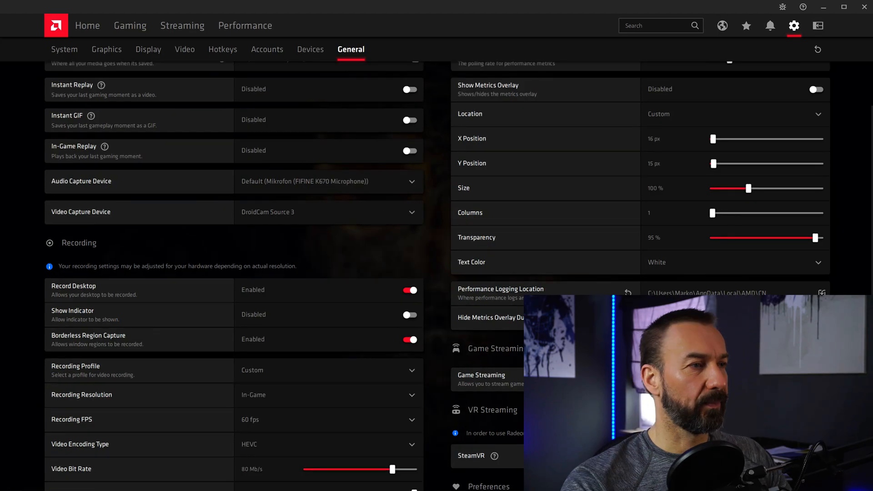
scroll("down", 3)
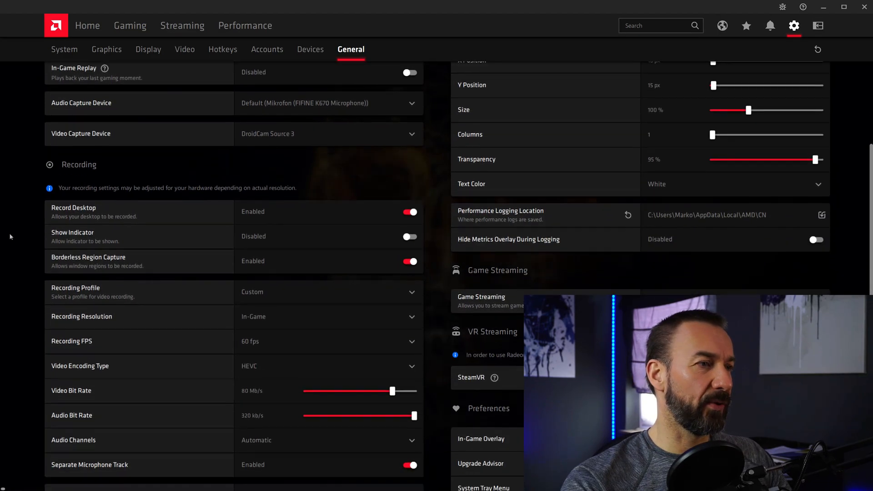
scroll("down", 3)
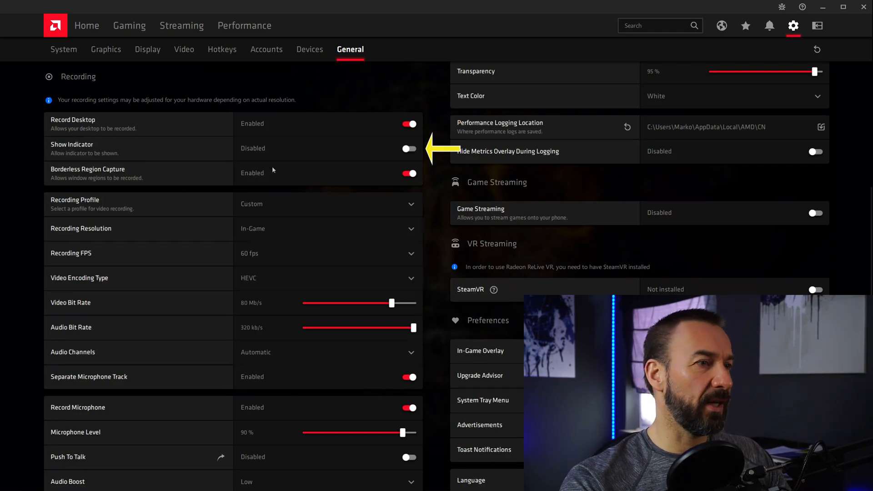
scroll("down", 3)
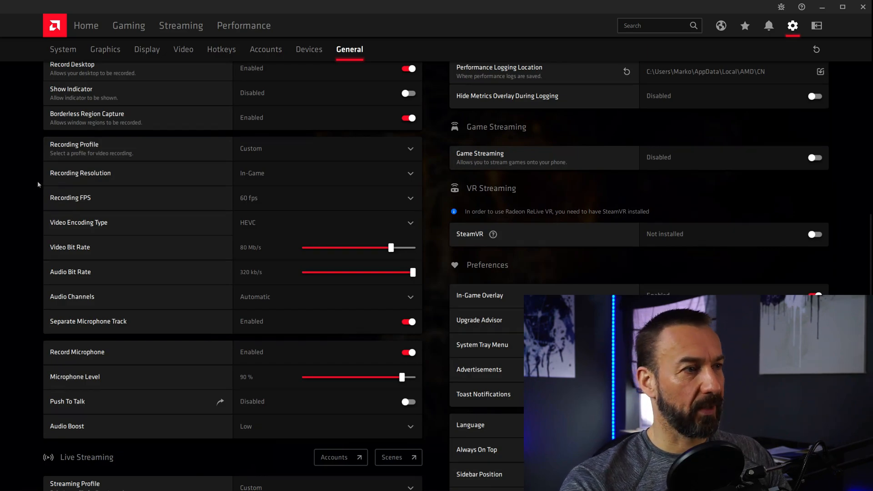
scroll("down", 3)
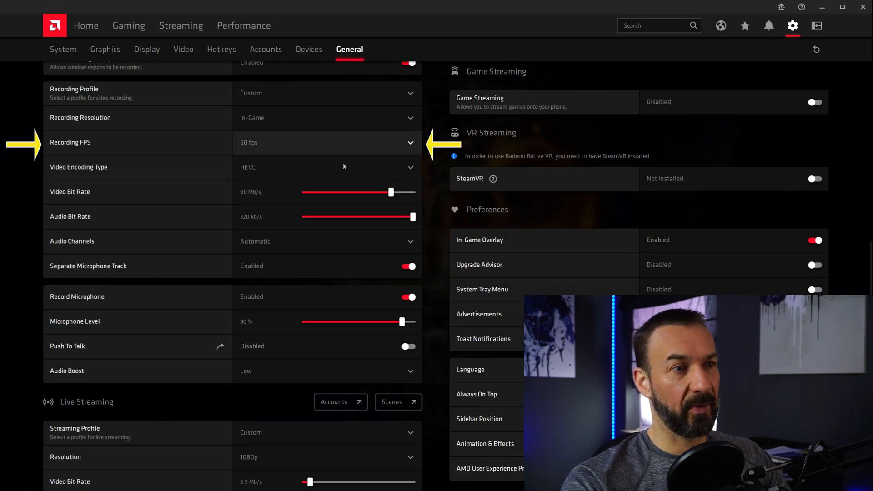
mouse_move(371, 140)
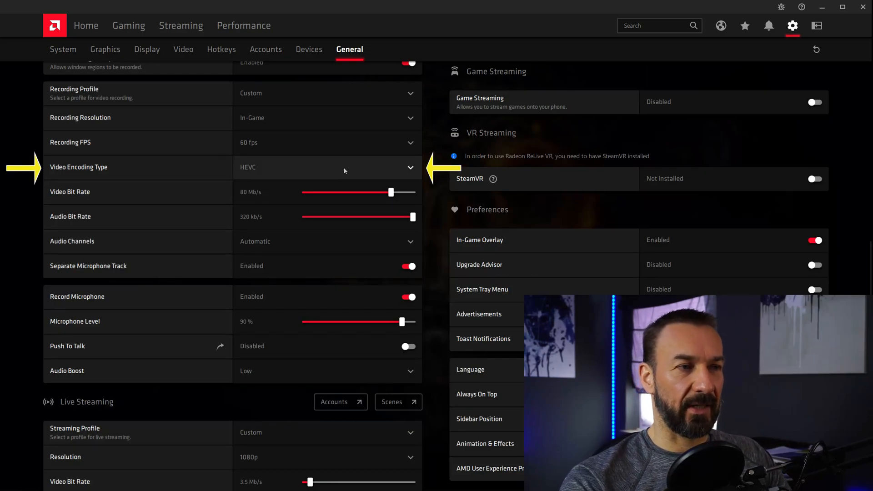
left_click(345, 167)
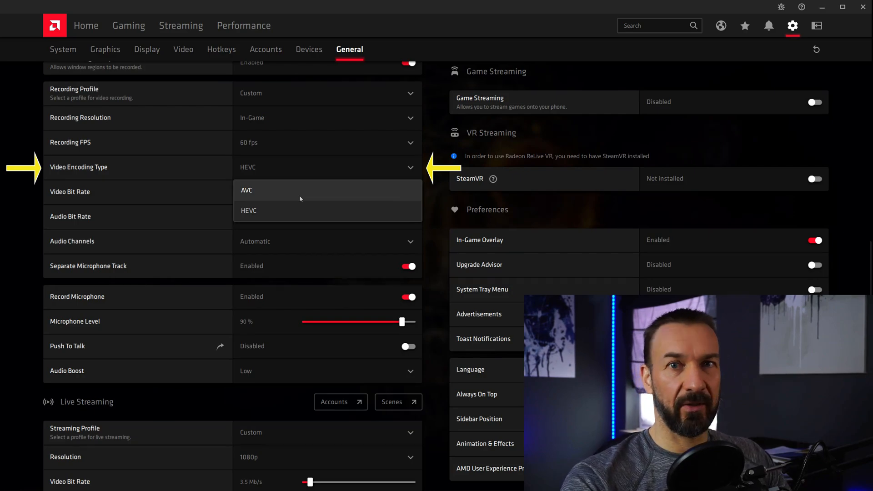
left_click(248, 211)
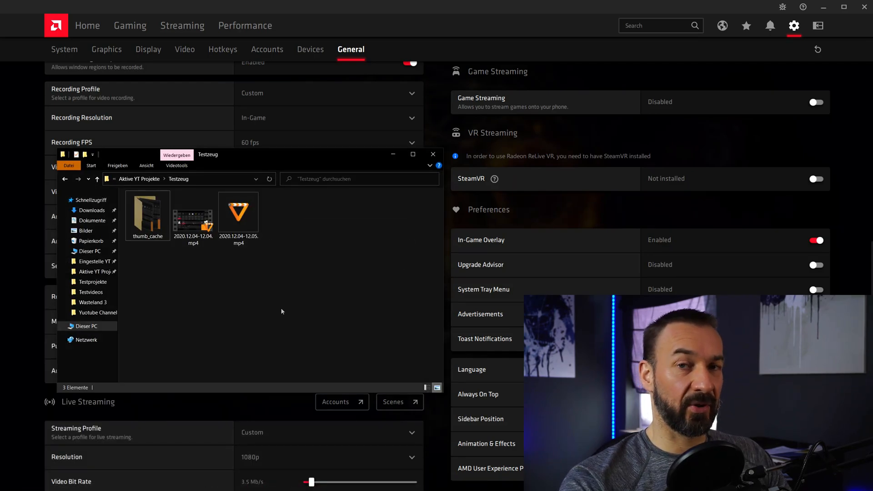
- Browse the Testzeug folder and select the ten-second MP4 test recording
left_click(193, 214)
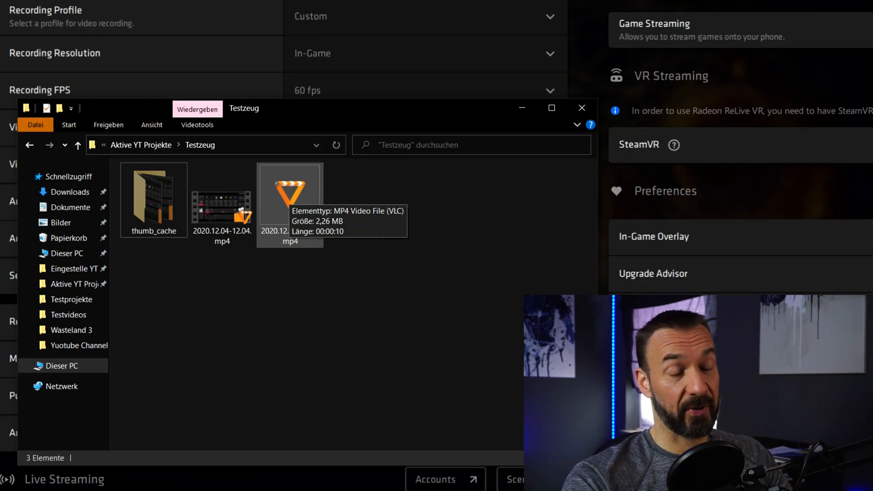
left_click(582, 107)
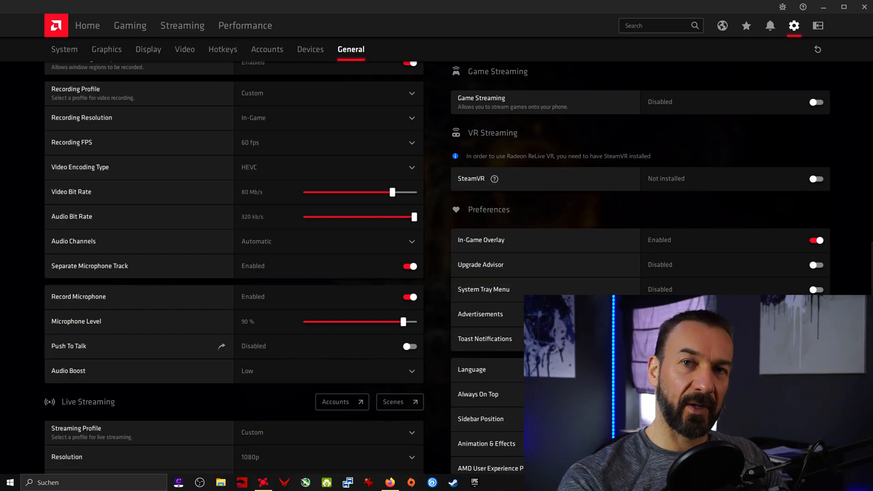
scroll("down", 3)
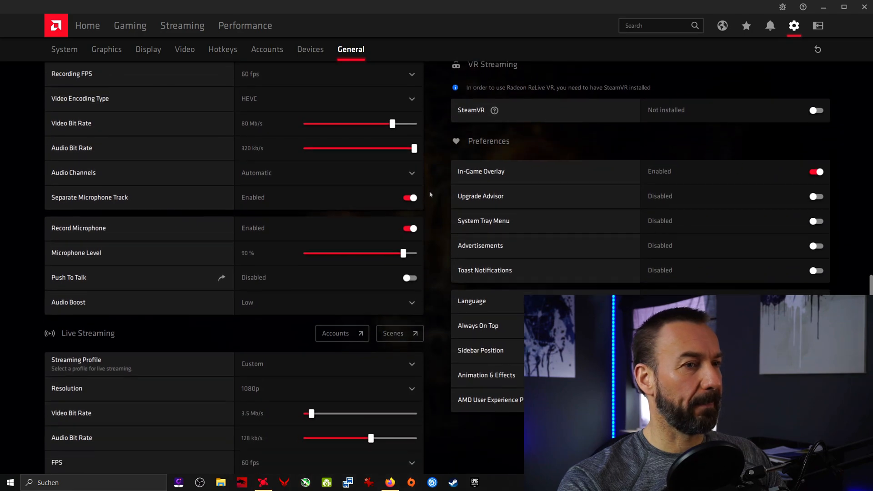
scroll("down", 3)
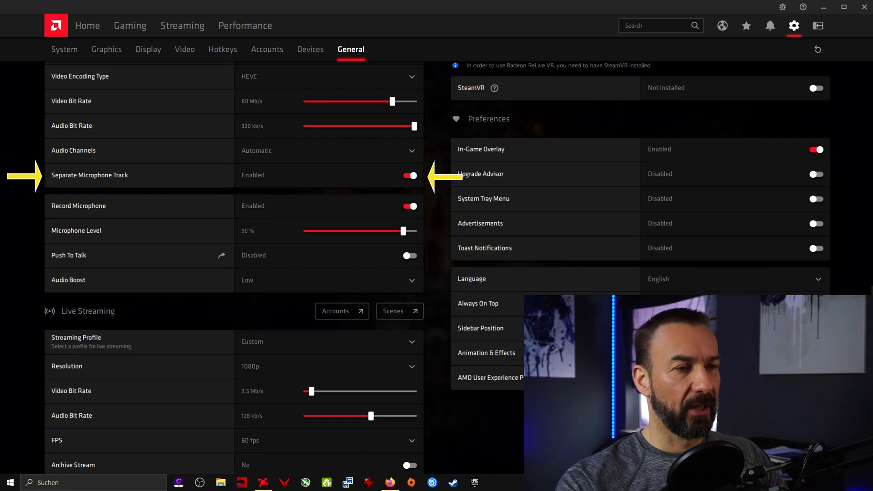
mouse_move(418, 169)
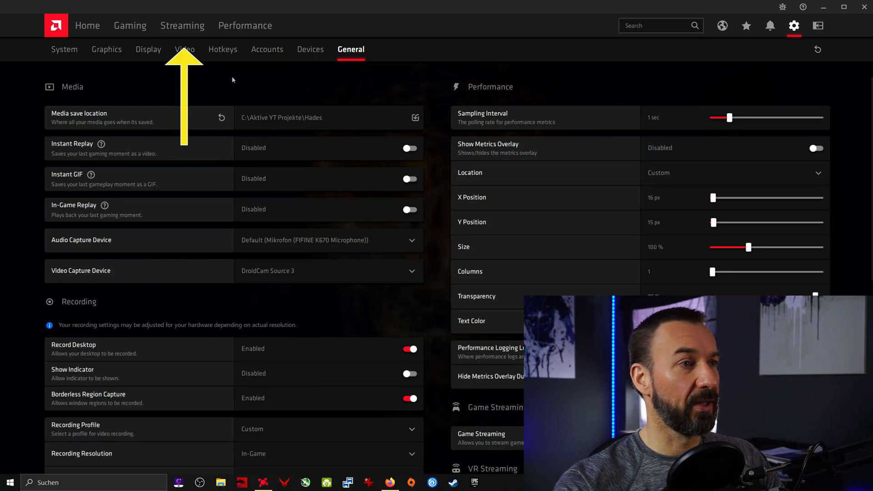
- In the Streaming Scene Editor, toggle the Camera overlay's visibility off and on
left_click(182, 25)
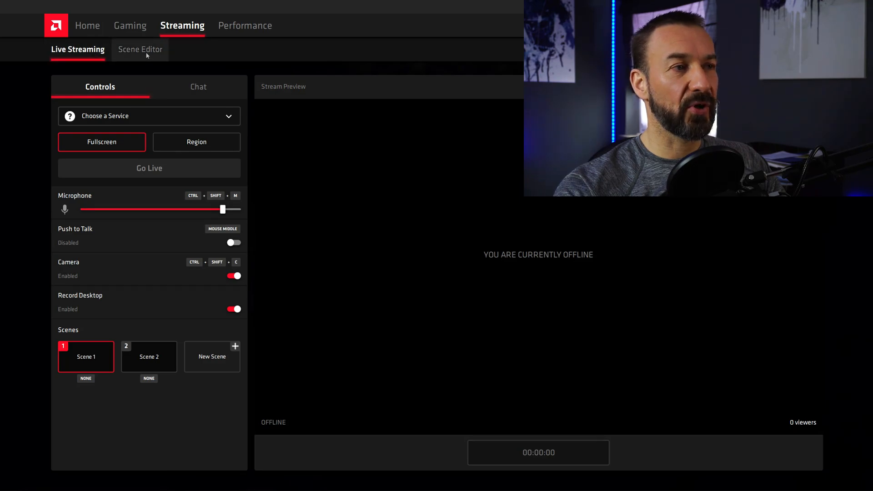
left_click(140, 49)
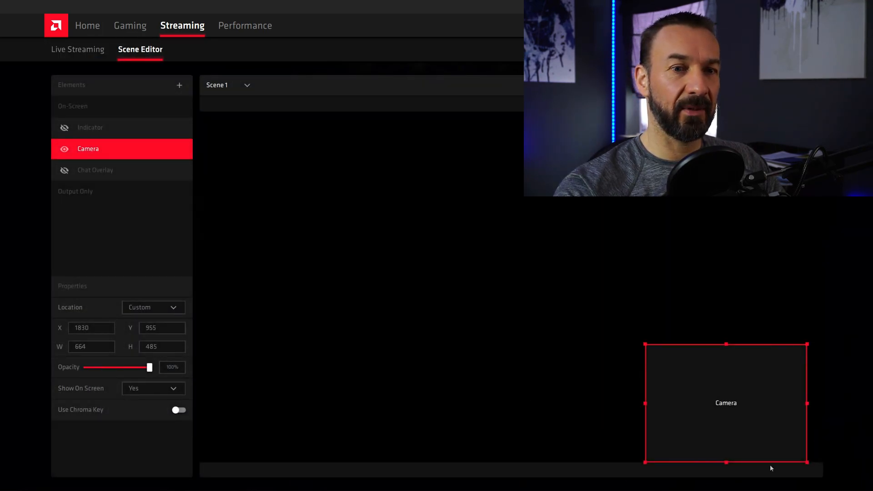
left_click(63, 149)
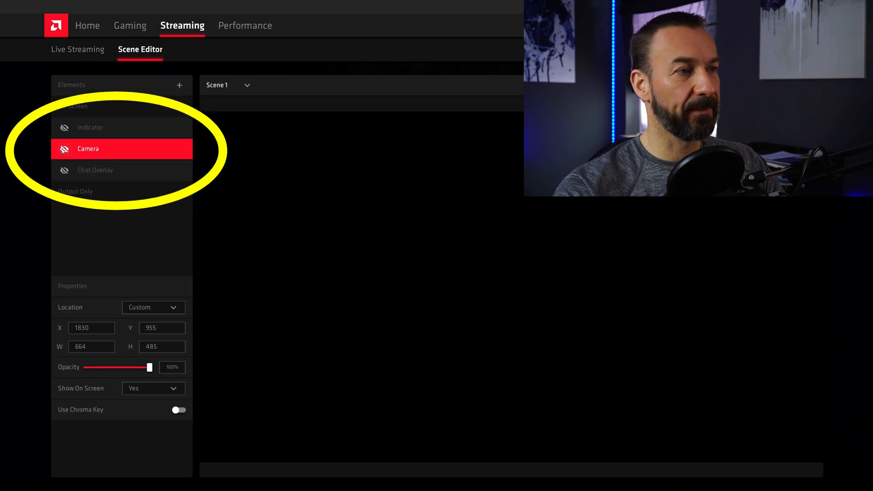
left_click(63, 149)
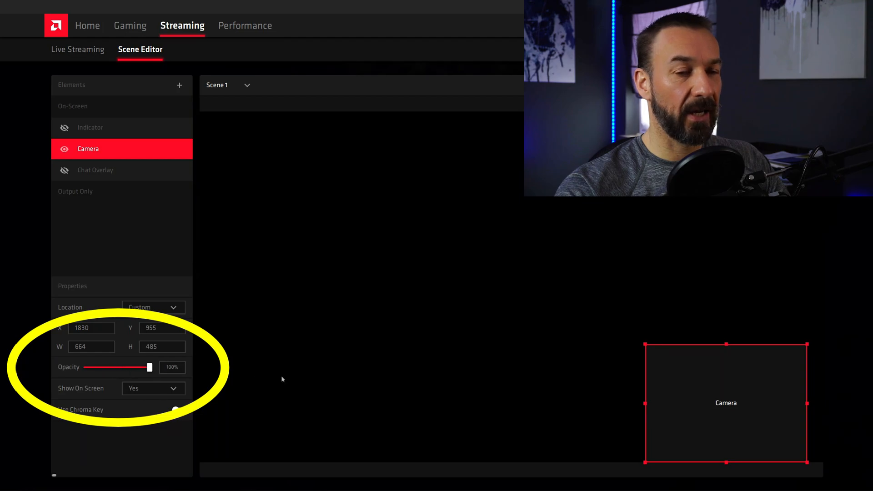
left_click_drag(725, 402, 301, 210)
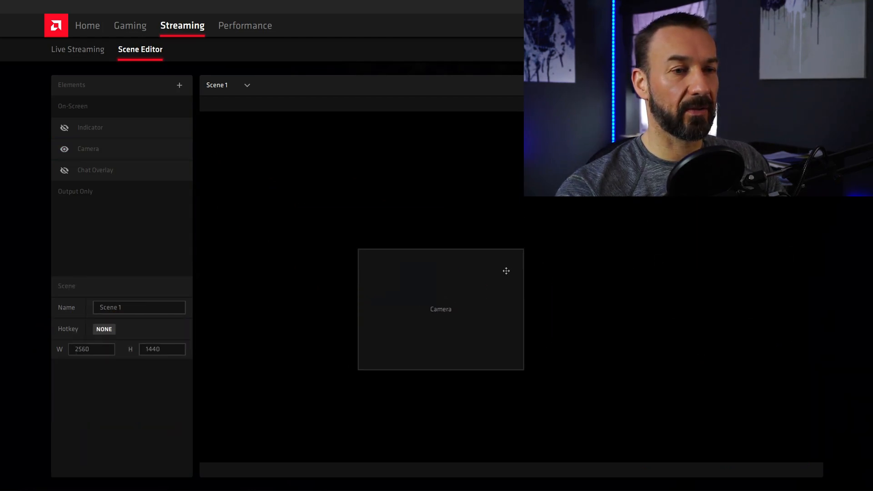
- Drag the Camera overlay around the scene and settle it in the bottom-right corner
left_click(88, 149)
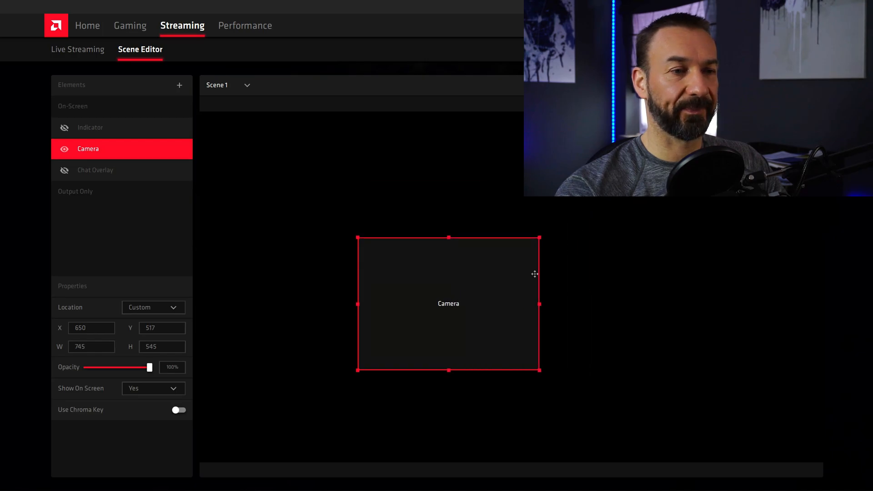
left_click_drag(448, 304, 699, 395)
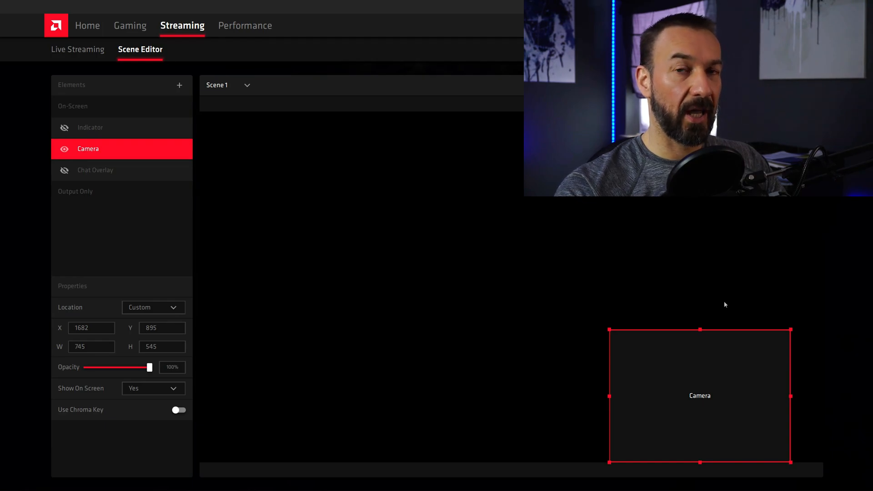
mouse_move(716, 305)
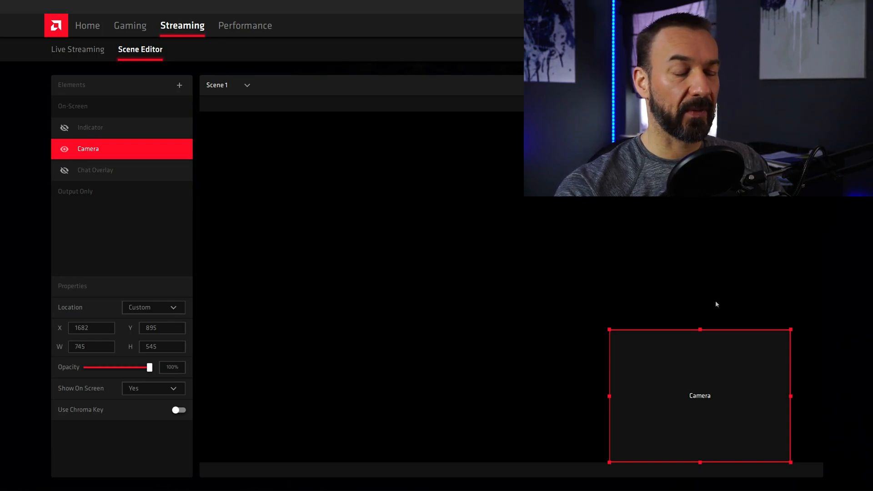
left_click_drag(700, 395, 564, 318)
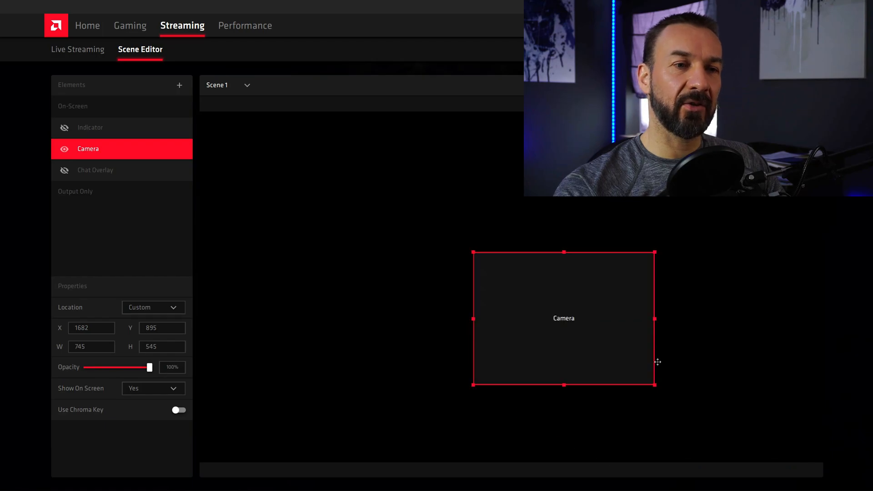
left_click_drag(564, 318, 472, 255)
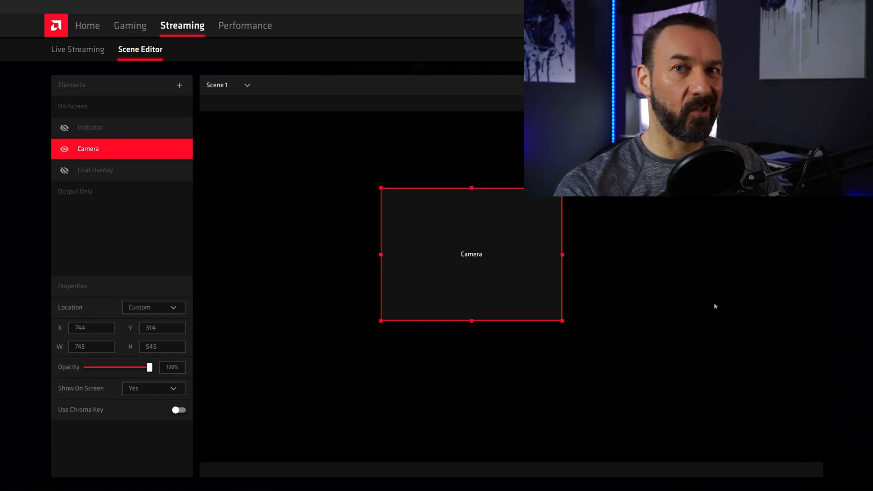
left_click_drag(471, 253, 703, 395)
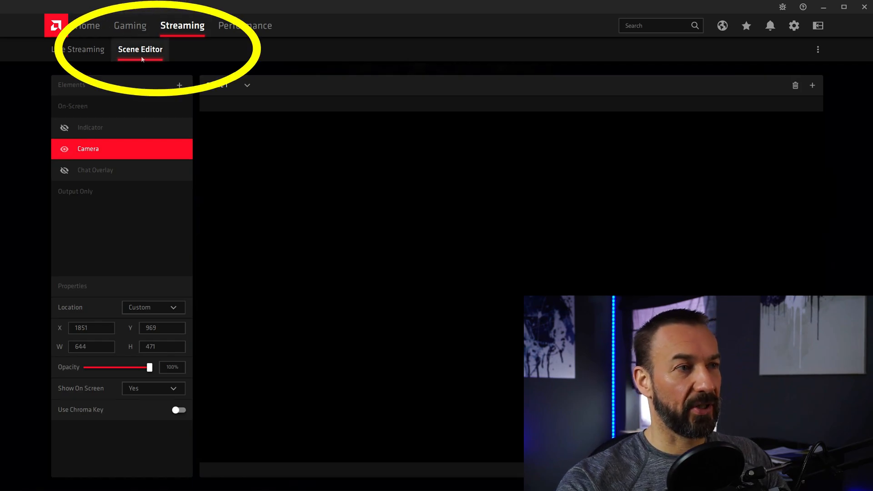
mouse_move(137, 76)
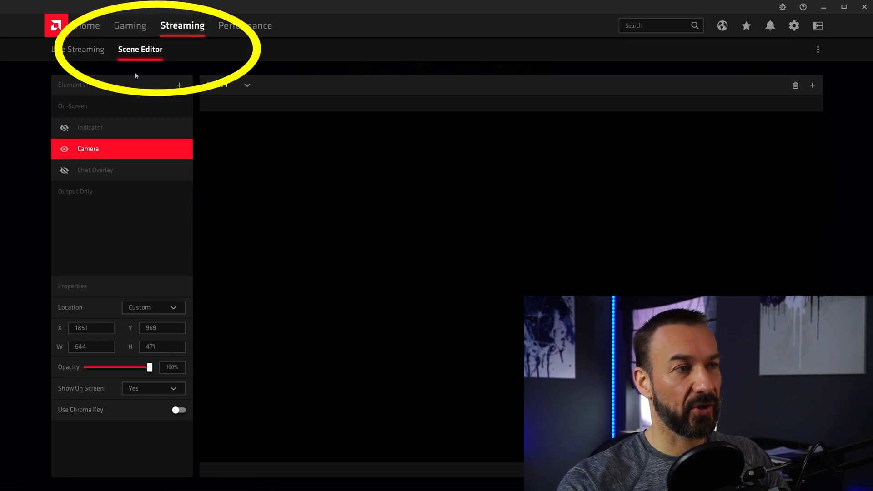